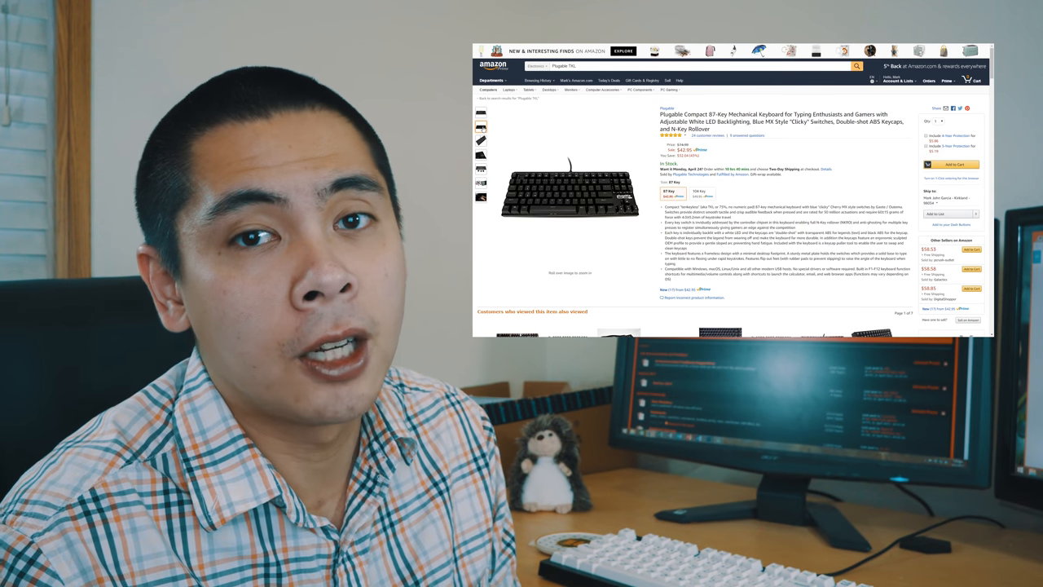
pyautogui.click(481, 140)
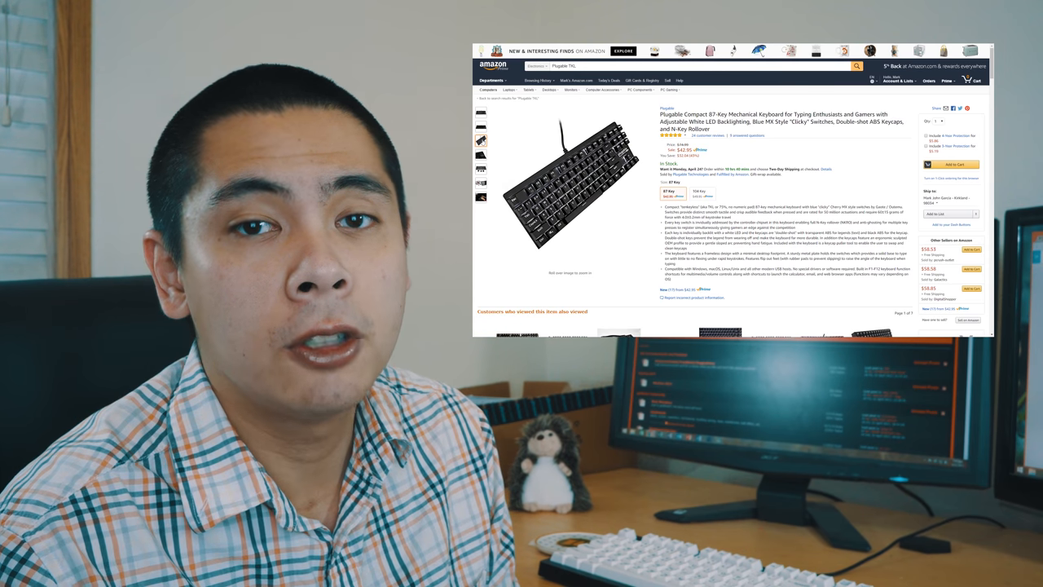